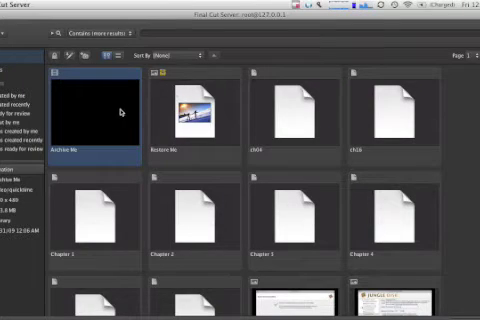
Open the contextual actions menu on the 'Archive Me' asset thumbnail.
right_click(110, 110)
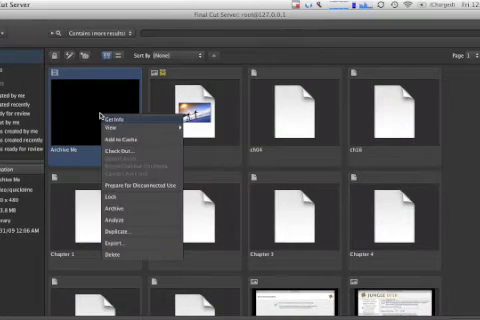